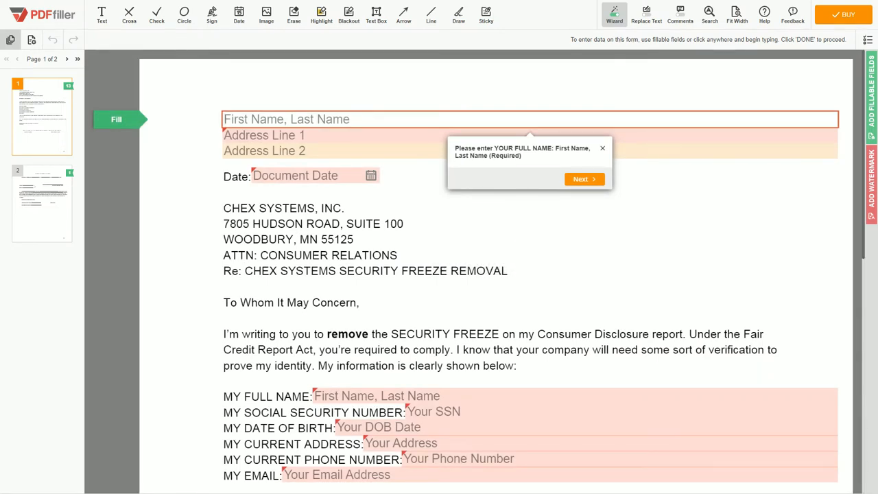
- Fill the header with JOHN DOE, 123 EXAMPLE STR, NEW YORK, NY and date 01/19/2020
text(JOHN DOE)
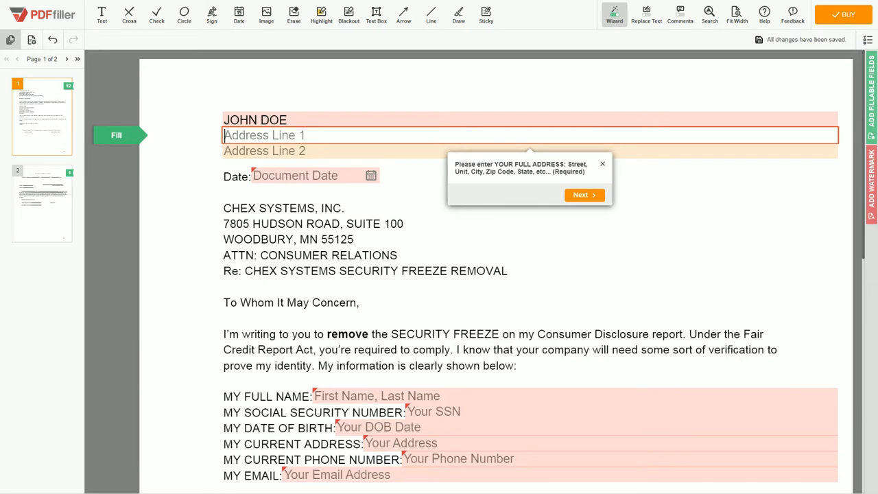
text(123 EXAMPLE STR, UNIT 1)
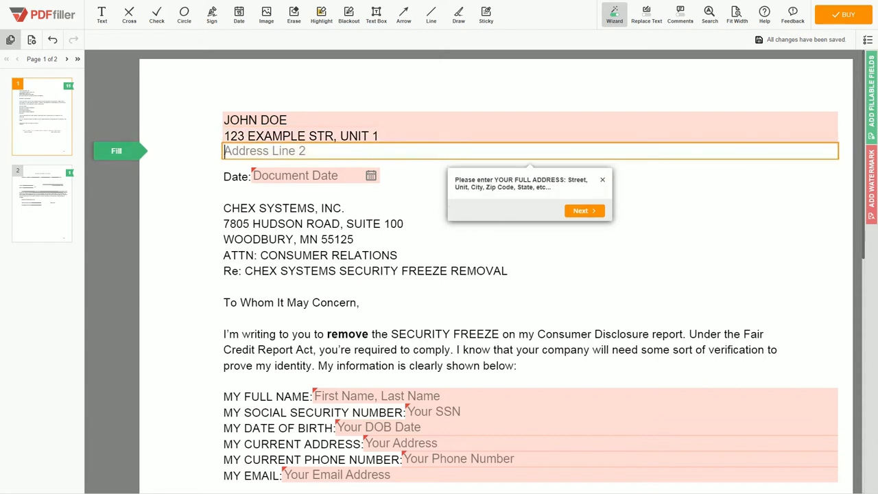
text(NEW YORK, NY 123456)
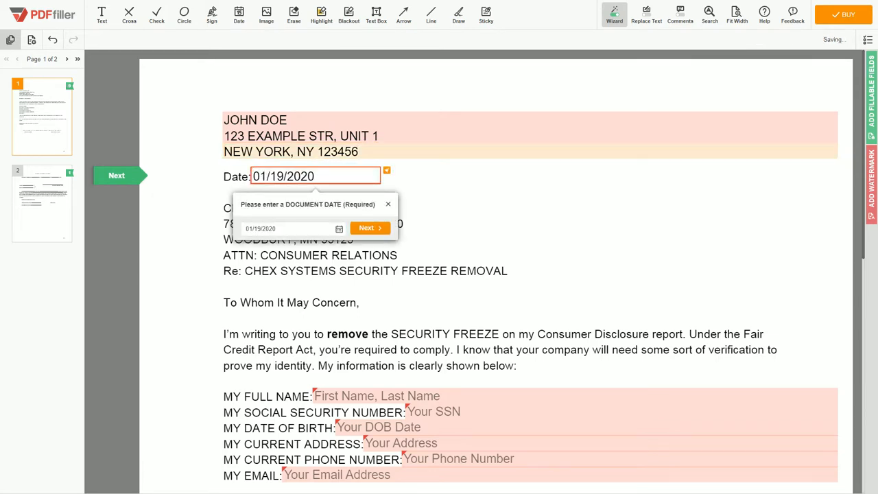
- Enter full name JOHN DOE, SSN 123-45-6789 and the date of birth in the letter body
click(368, 227)
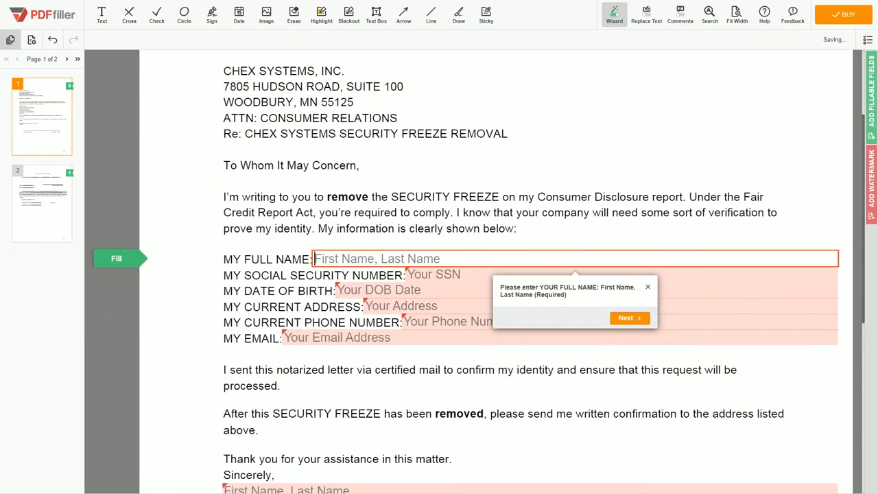
scroll(down, 3)
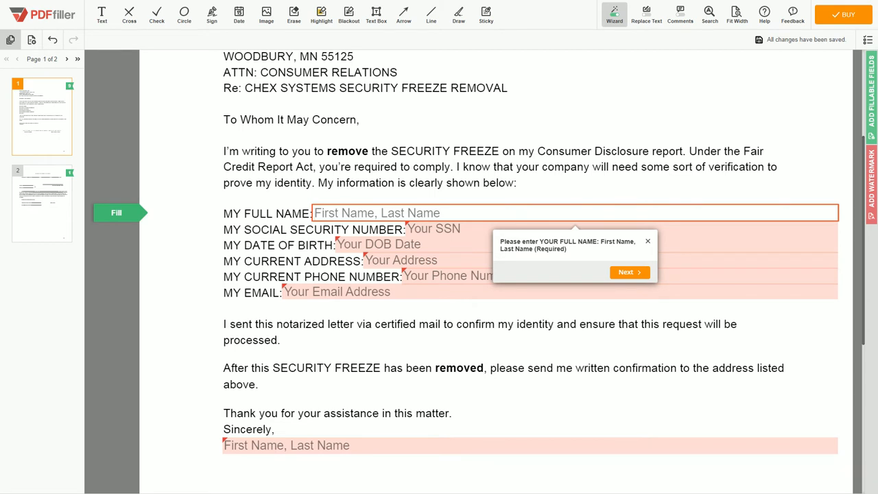
text(JOHN DOE)
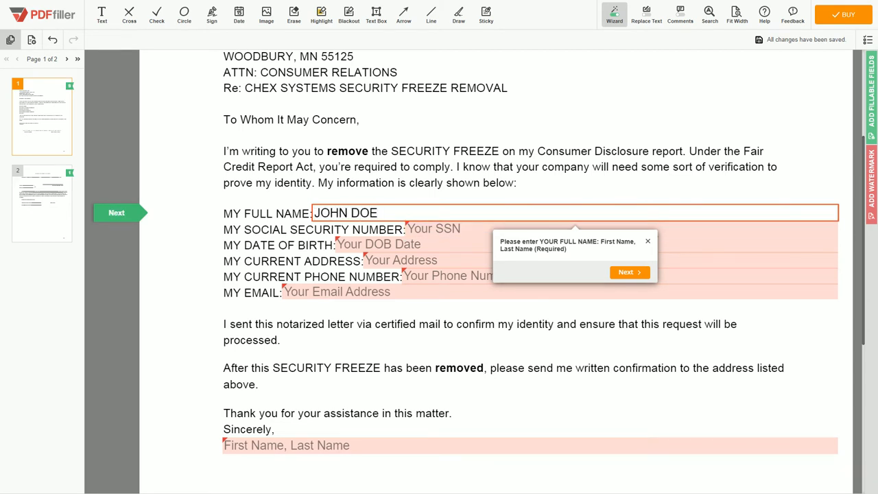
click(628, 272)
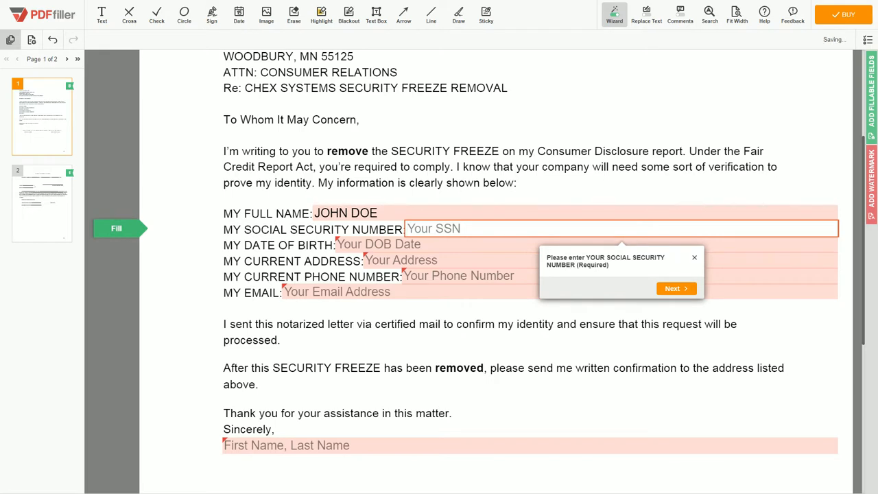
text(123-45-6)
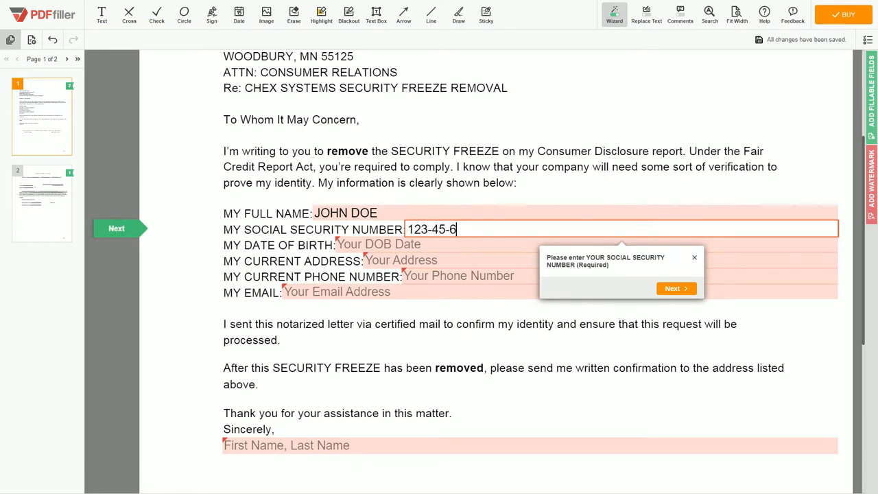
text(789)
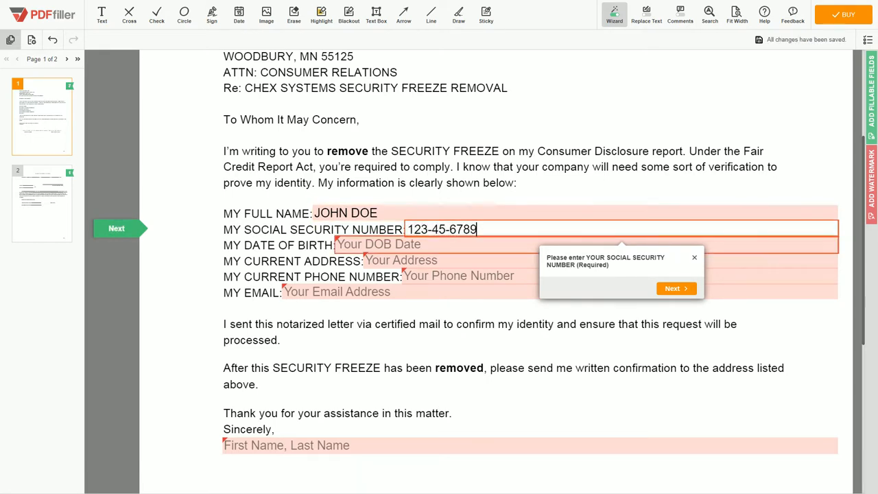
text(10/30/1975)
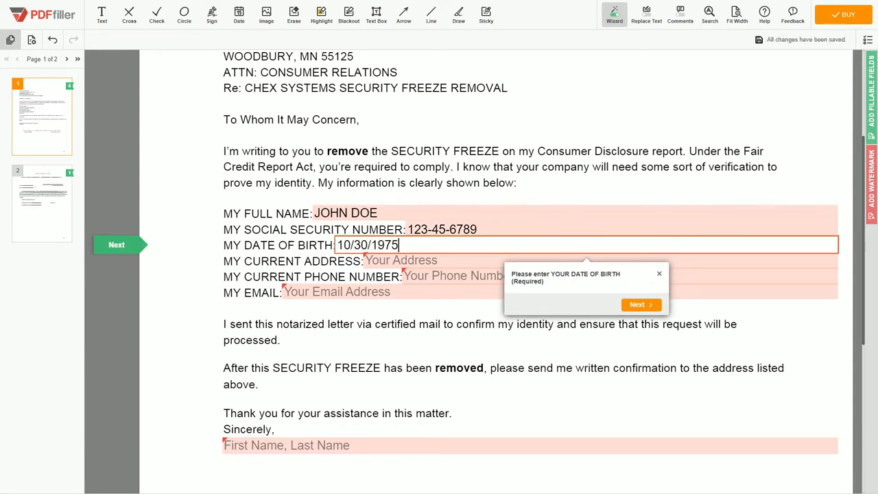
- Enter address 123 EXAMPLE STR, UNIT 1, NEW YORK, NY 123456, phone and email
click(642, 304)
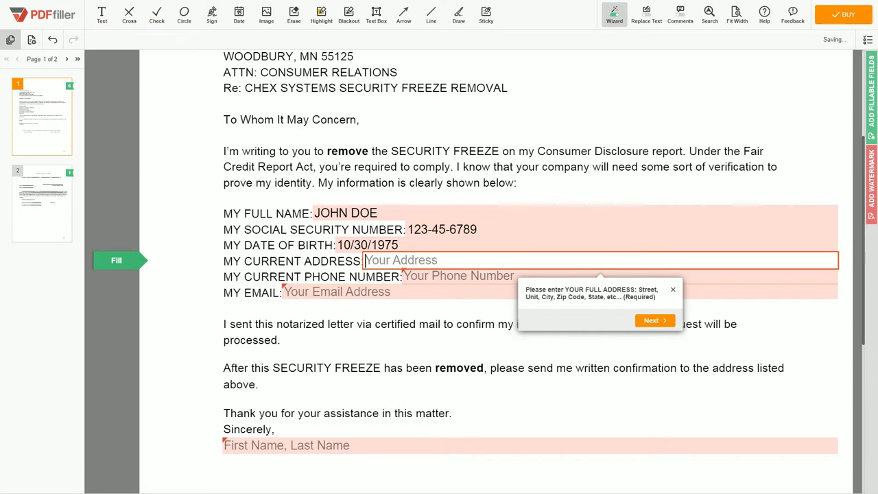
text(123 EXAMPLE)
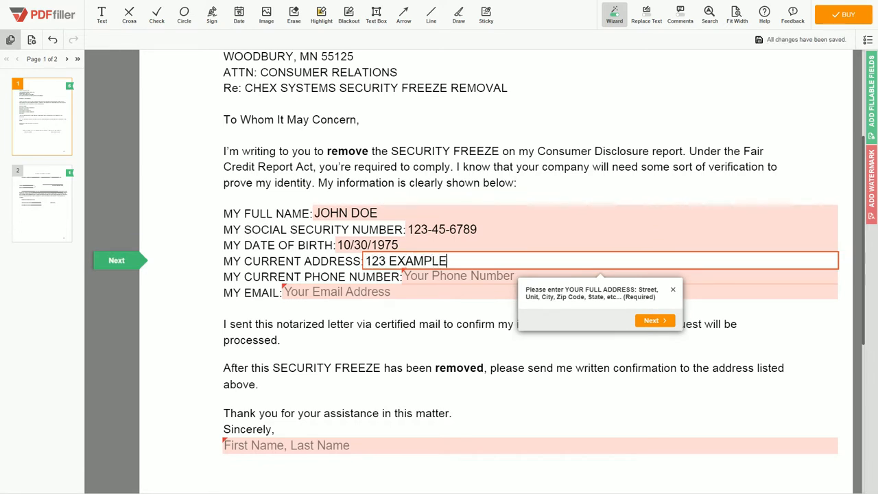
text(STR, UNIT 1, NEW)
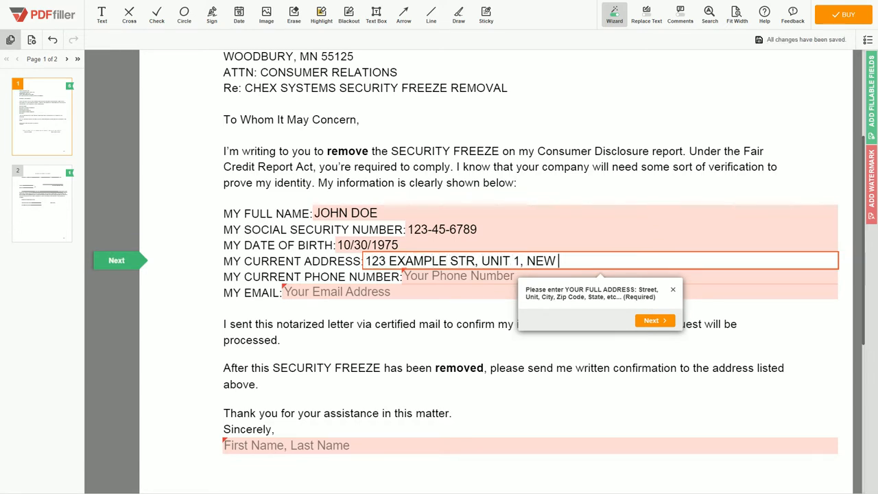
text(YORK, NY 123456)
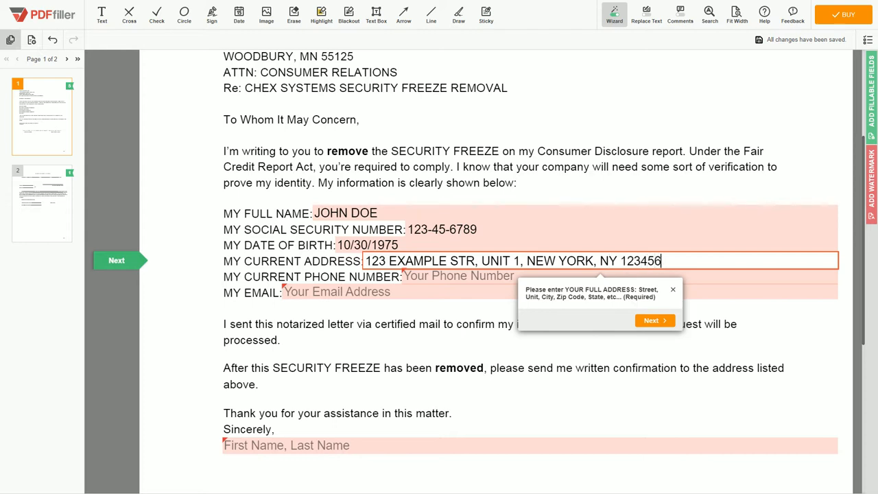
click(654, 321)
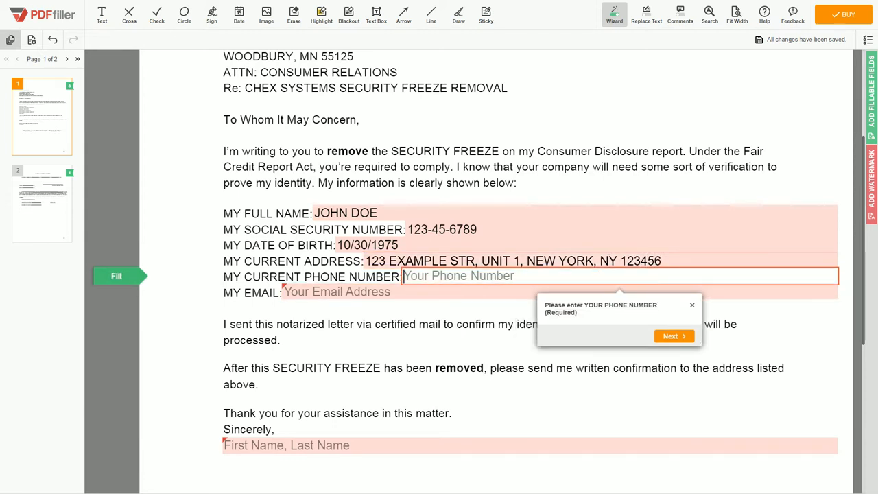
text(123-456-7890)
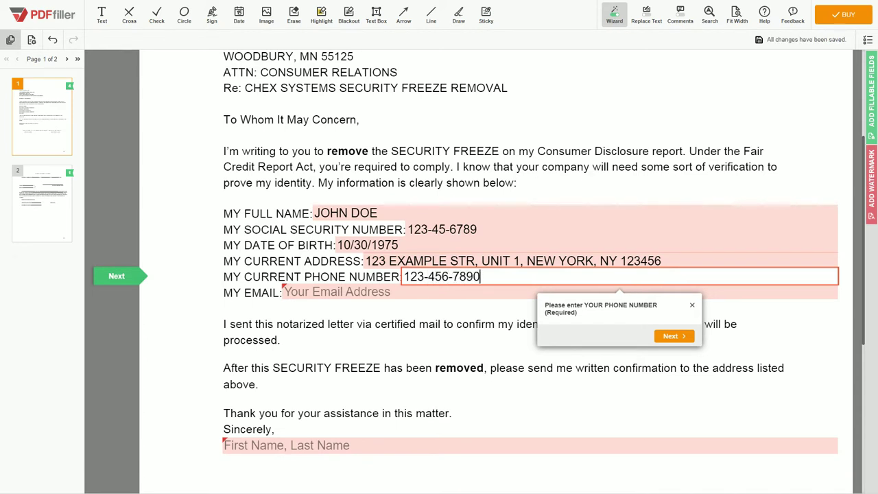
click(674, 334)
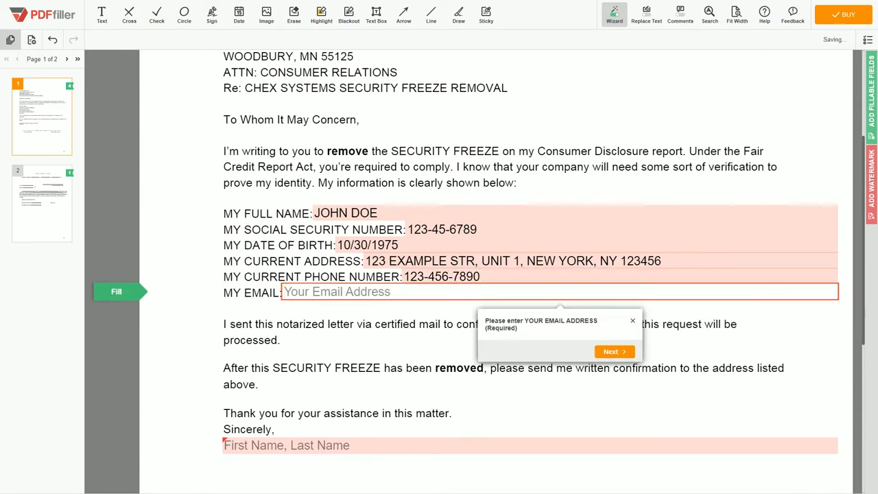
text(example@example.com)
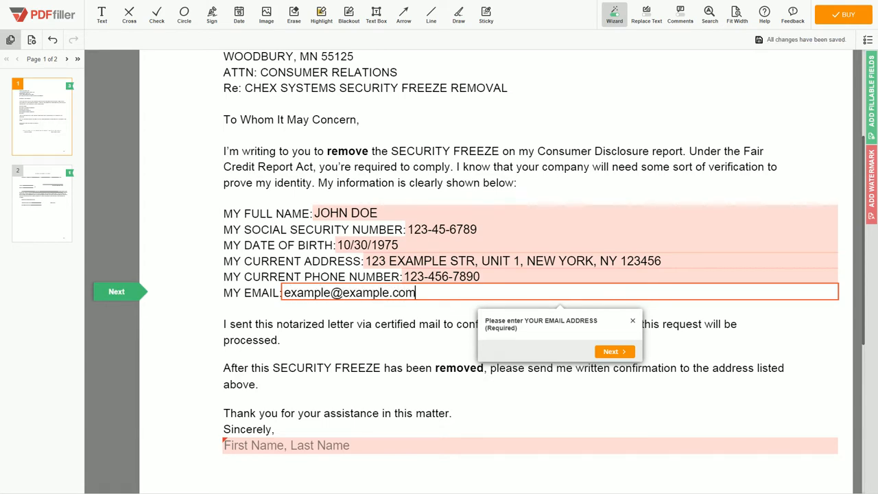
scroll(down, 3)
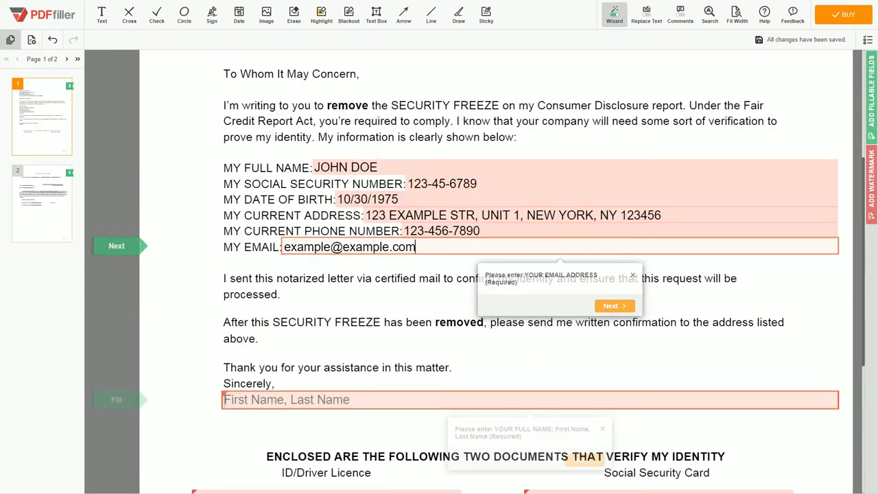
- Fill the signature-line name under Sincerely with JOHN DOE
scroll(down, 3)
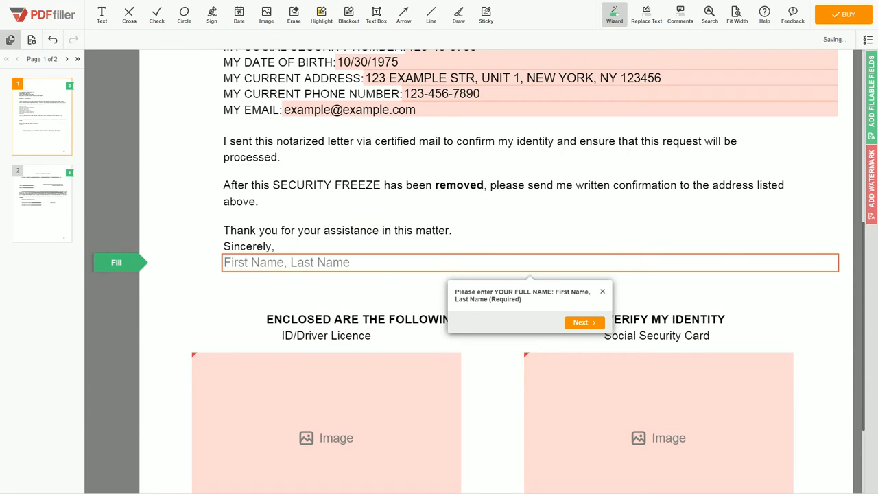
text(JOHN DOE)
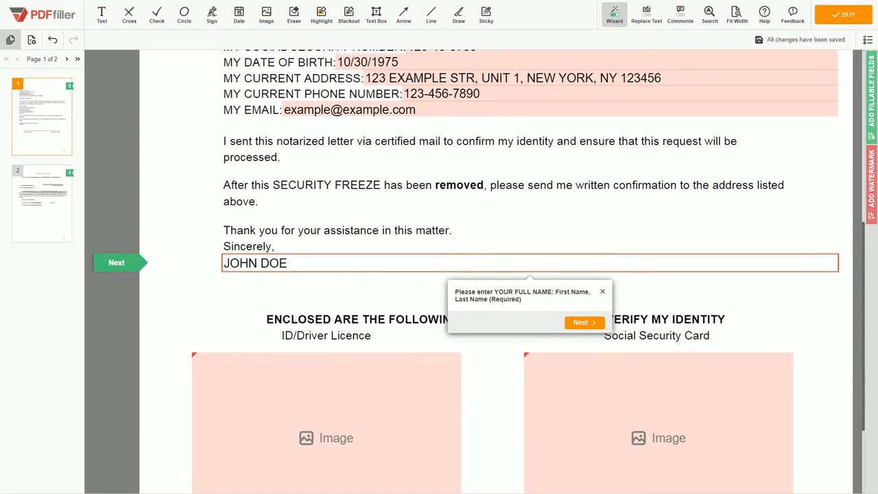
scroll(down, 3)
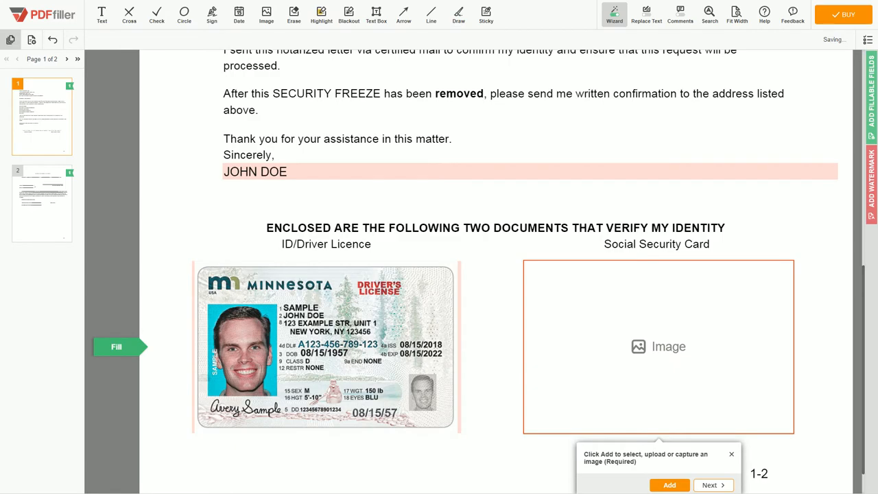
- Add the Social Security card image to the second enclosed-document box
click(669, 486)
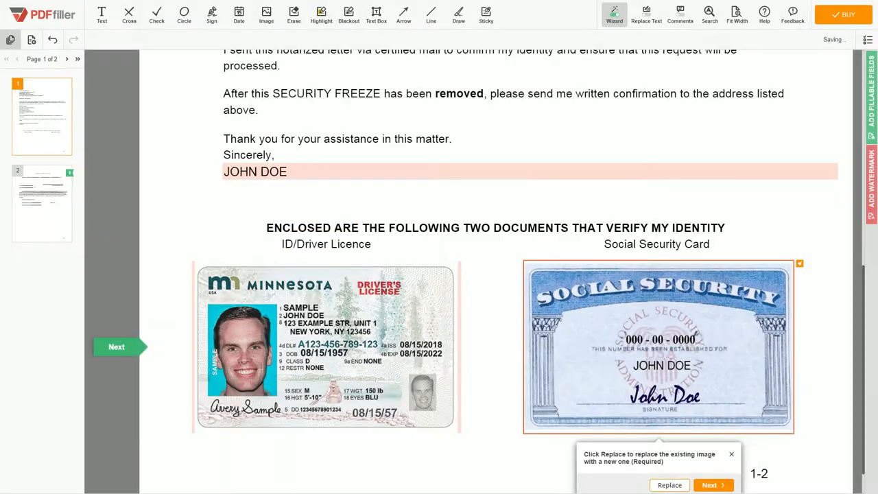
click(711, 486)
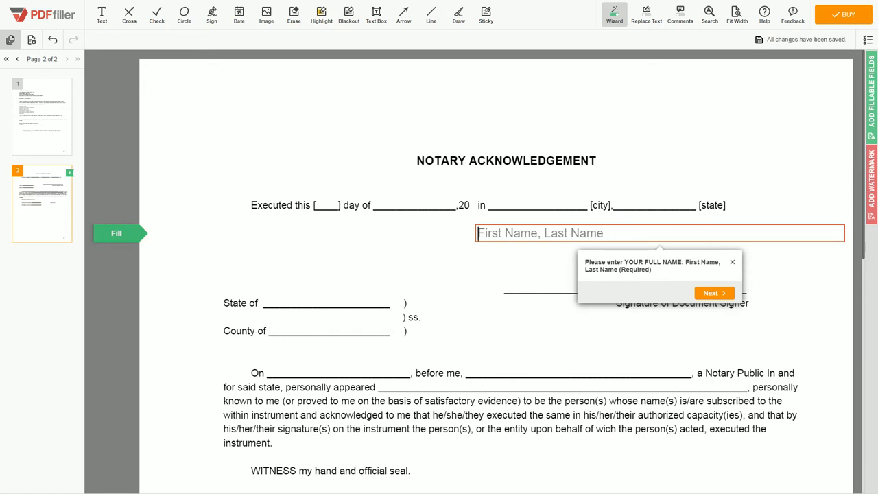
- Enter JOHN DOE as the notary acknowledgement name, correcting the JOHN DPE typo
text(JOHN DPE)
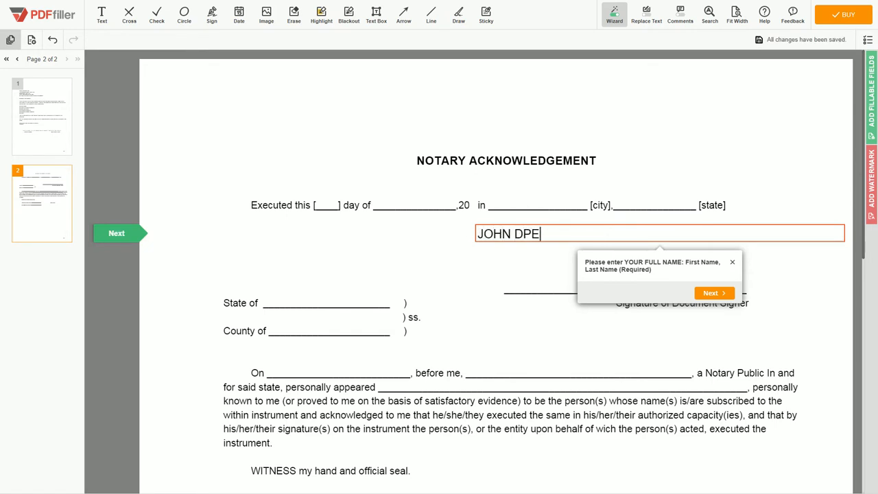
text(JOHN DOE)
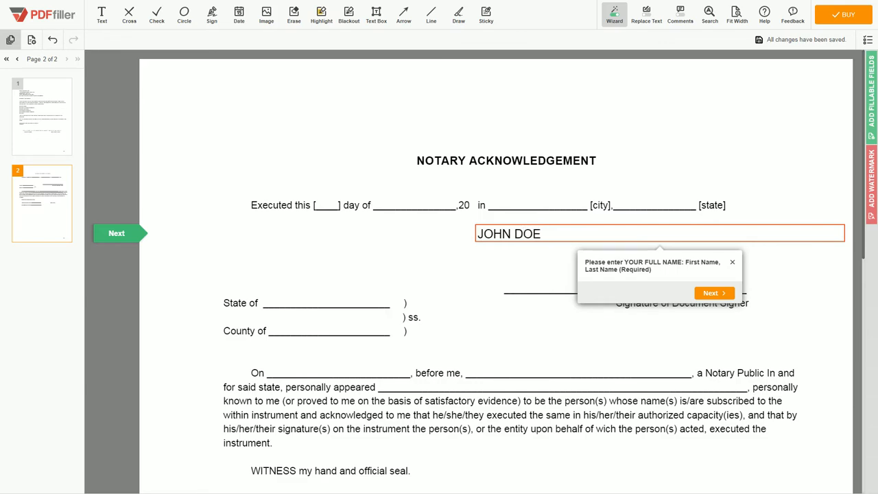